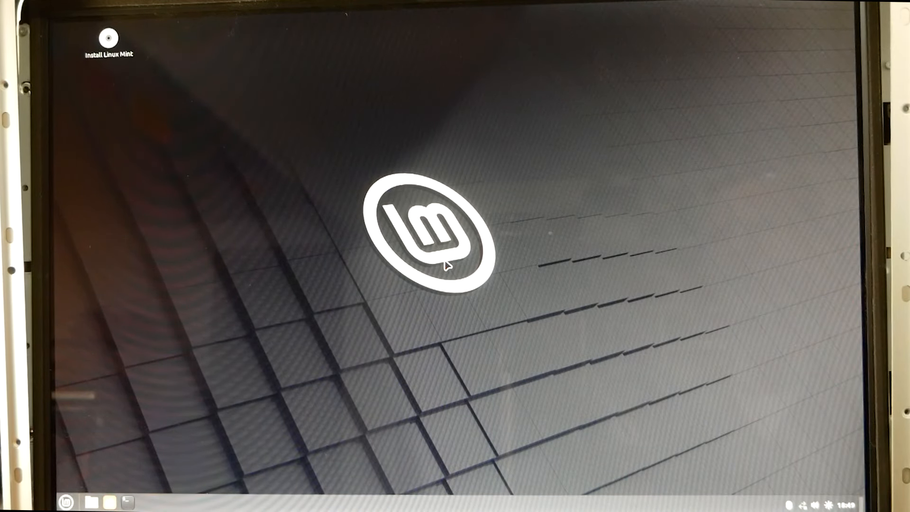
pyautogui.moveTo(512, 262)
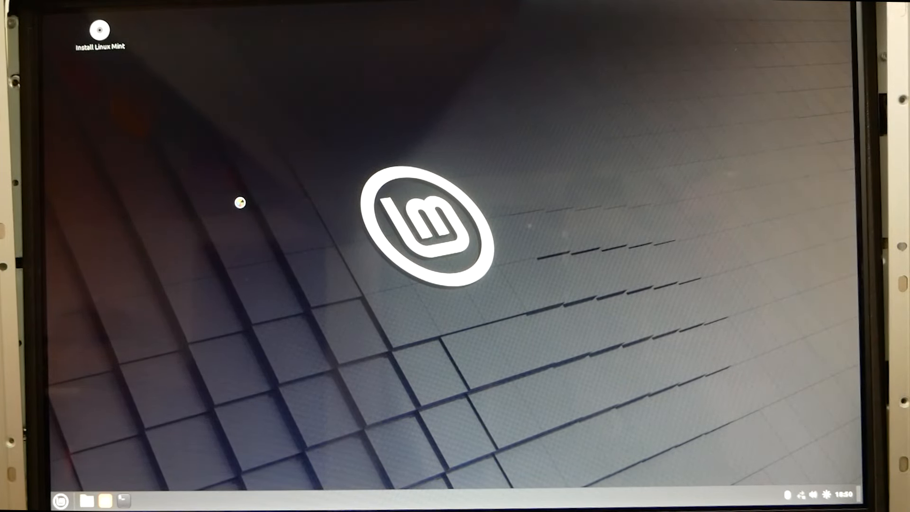
# Start the installer with English language and English (US) keyboard, skipping multimedia codecs
pyautogui.doubleClick(99, 30)
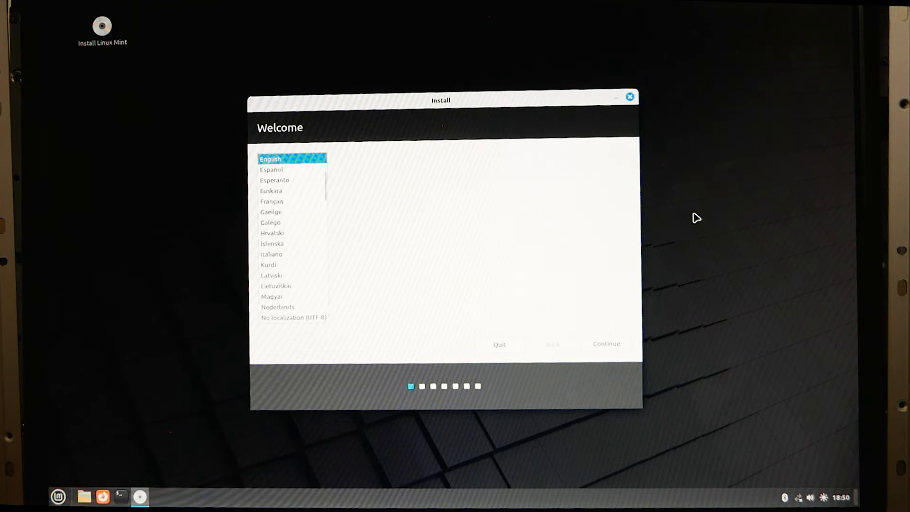
pyautogui.moveTo(593, 326)
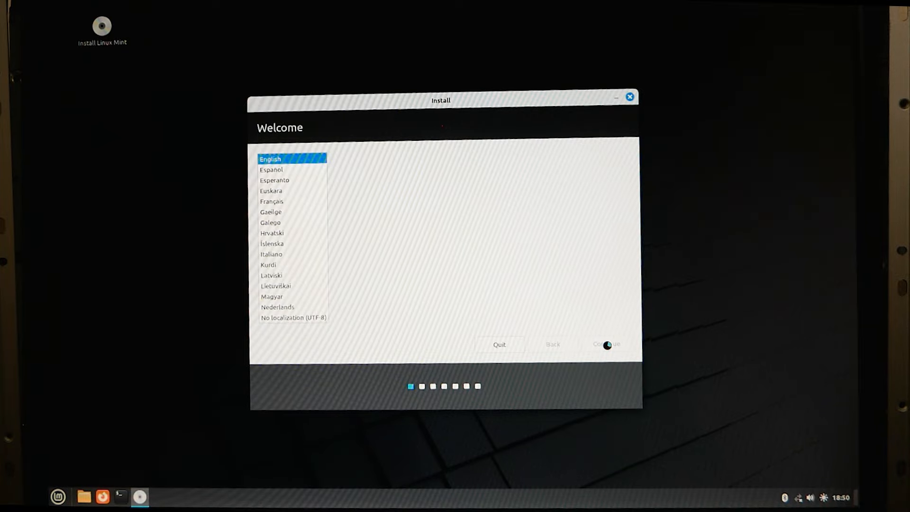
pyautogui.click(605, 344)
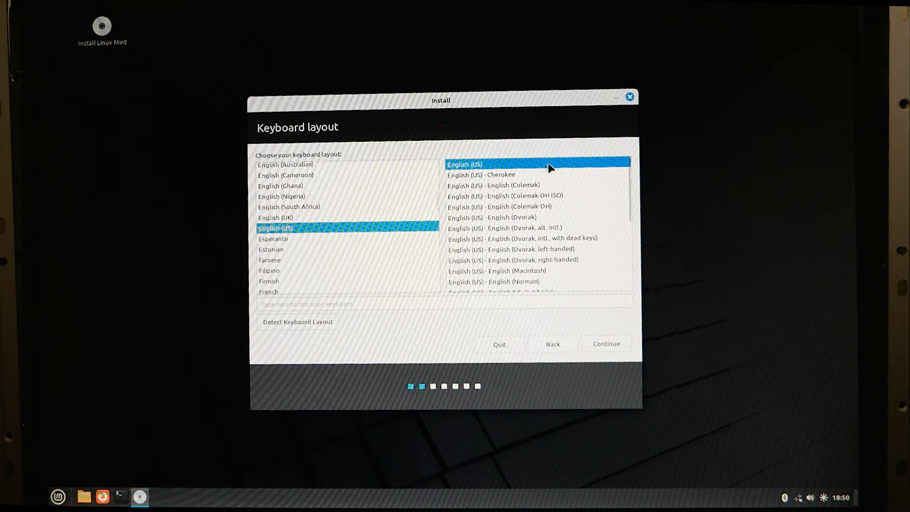
pyautogui.click(605, 343)
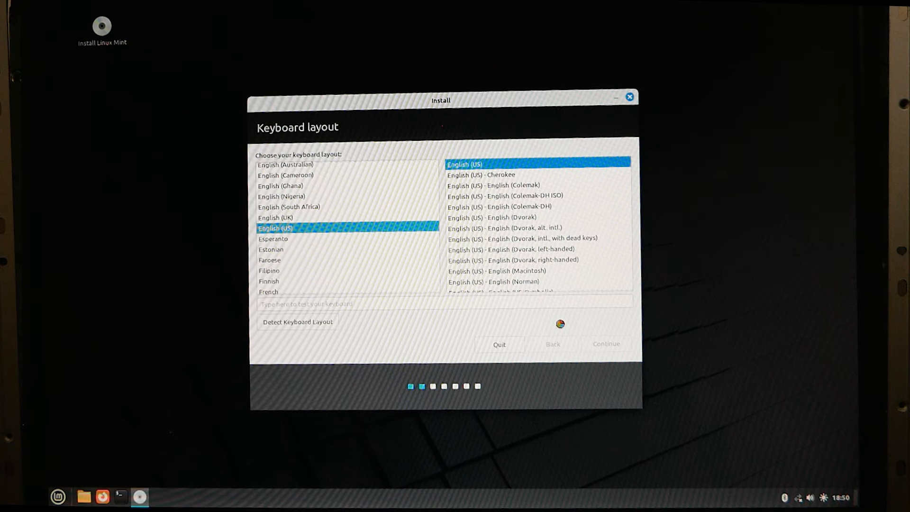
pyautogui.click(606, 344)
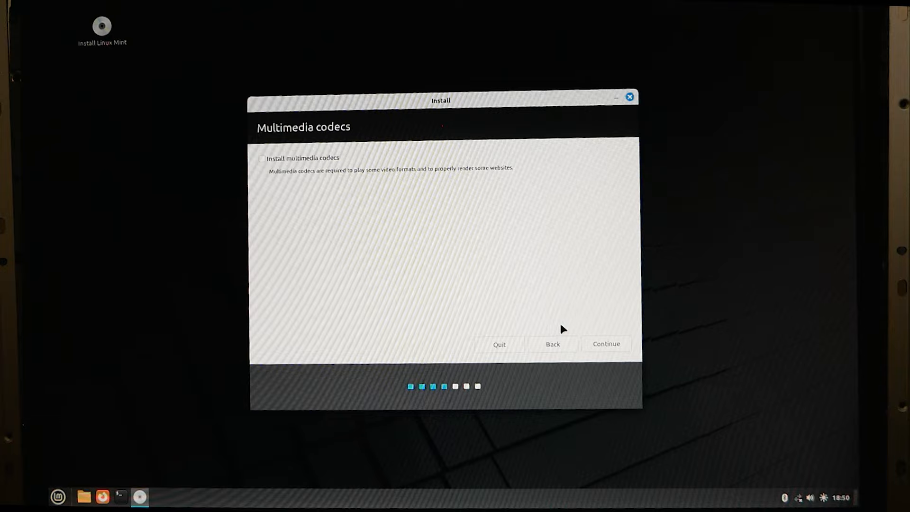
pyautogui.click(261, 159)
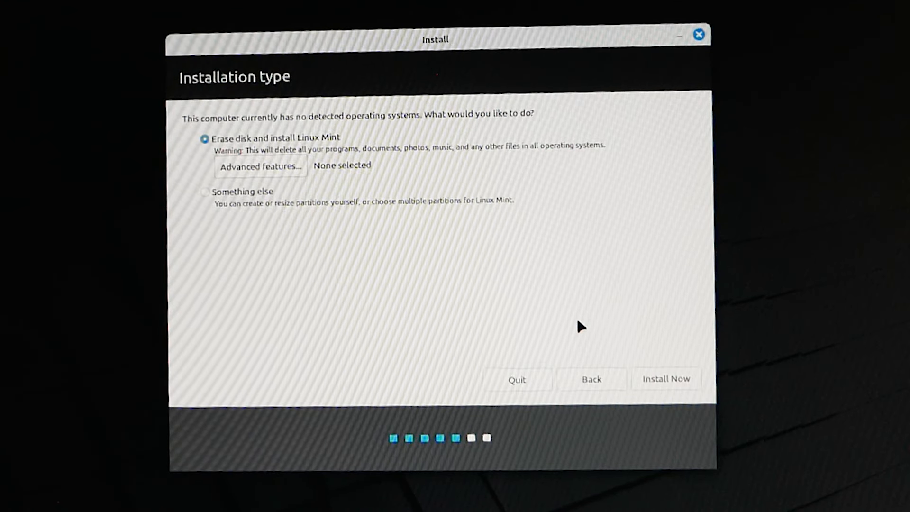
pyautogui.moveTo(357, 192)
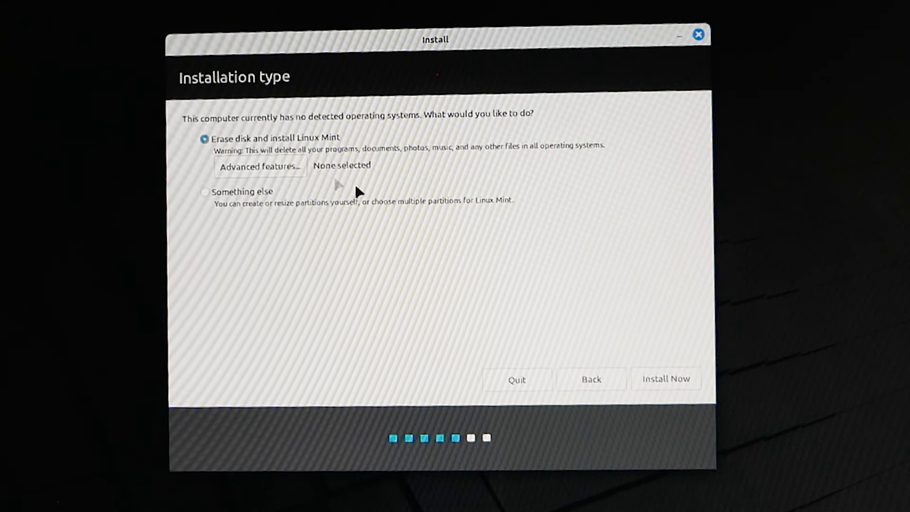
pyautogui.moveTo(192, 119)
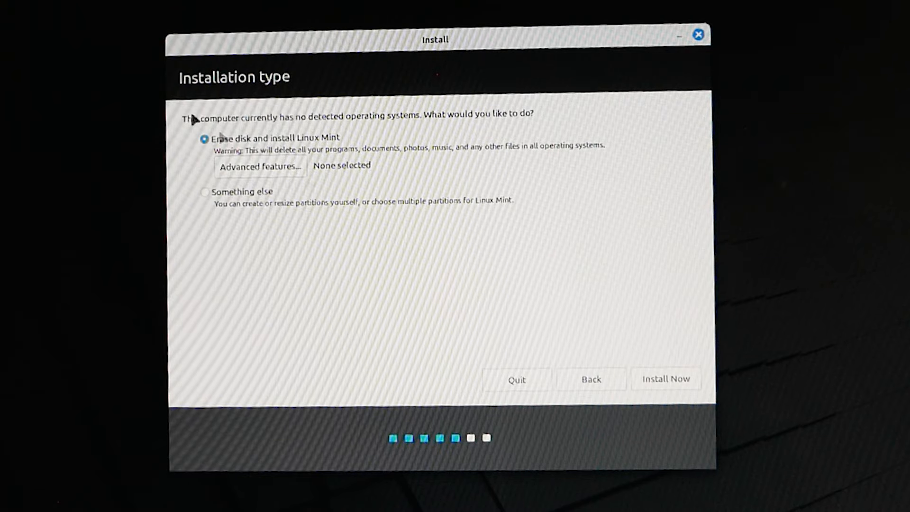
# Erase the disk, confirm writing partition changes, and keep New York as location
pyautogui.click(666, 379)
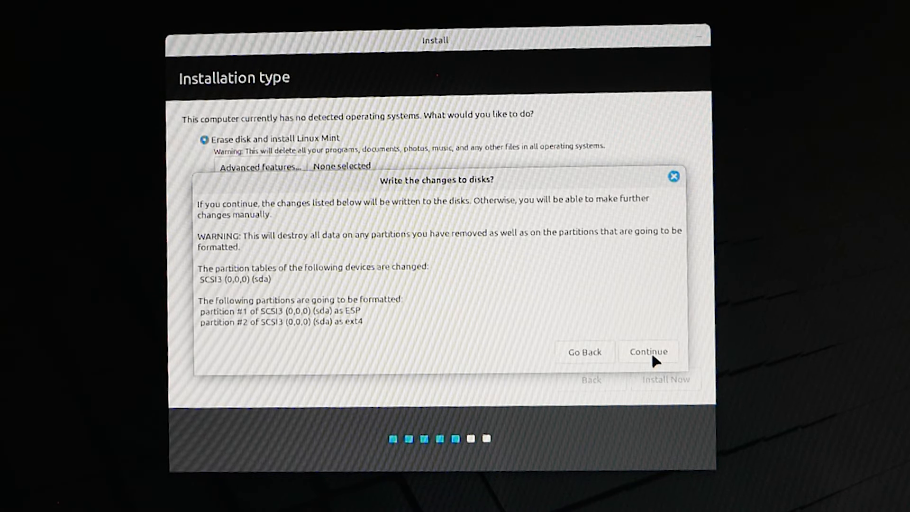
pyautogui.click(649, 352)
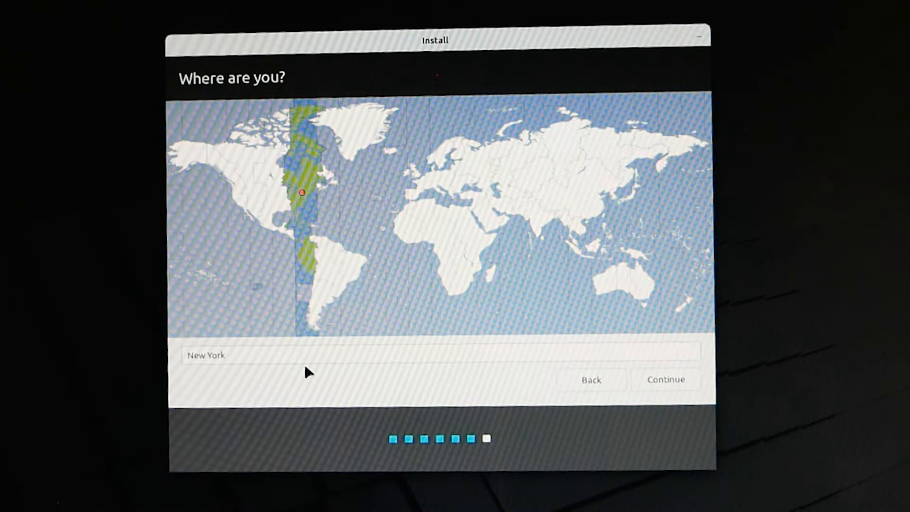
pyautogui.click(665, 379)
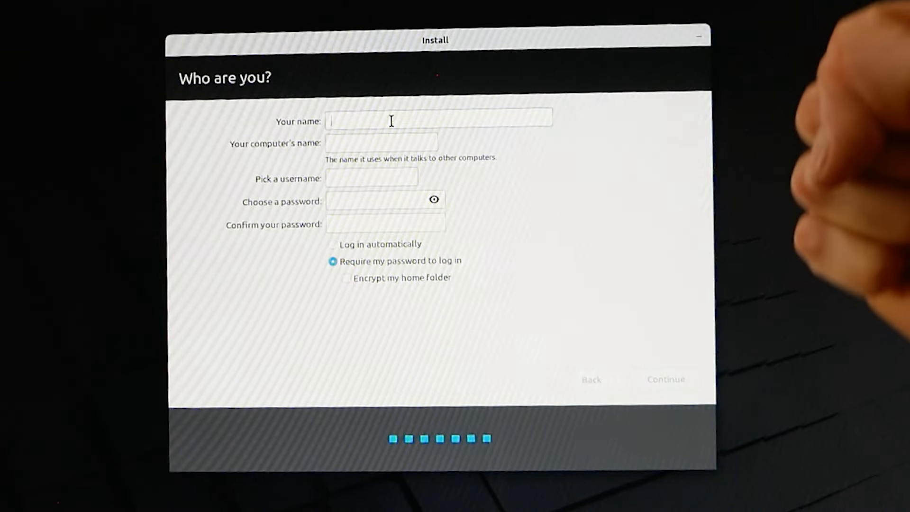
pyautogui.click(666, 379)
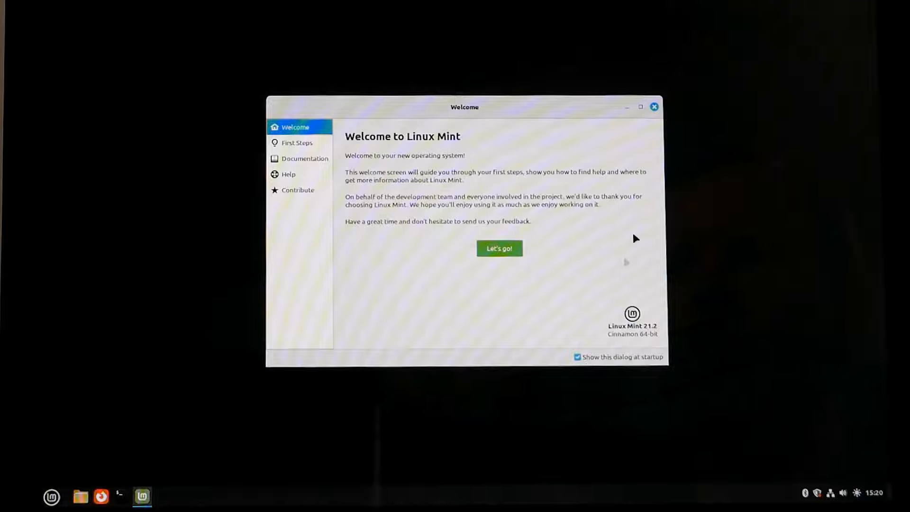
pyautogui.moveTo(656, 114)
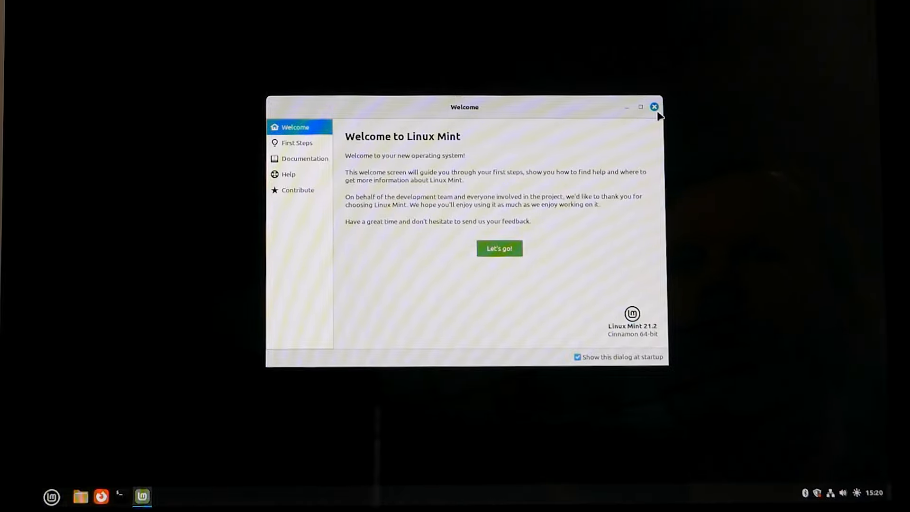
# Close the Welcome to Linux Mint window
pyautogui.click(654, 107)
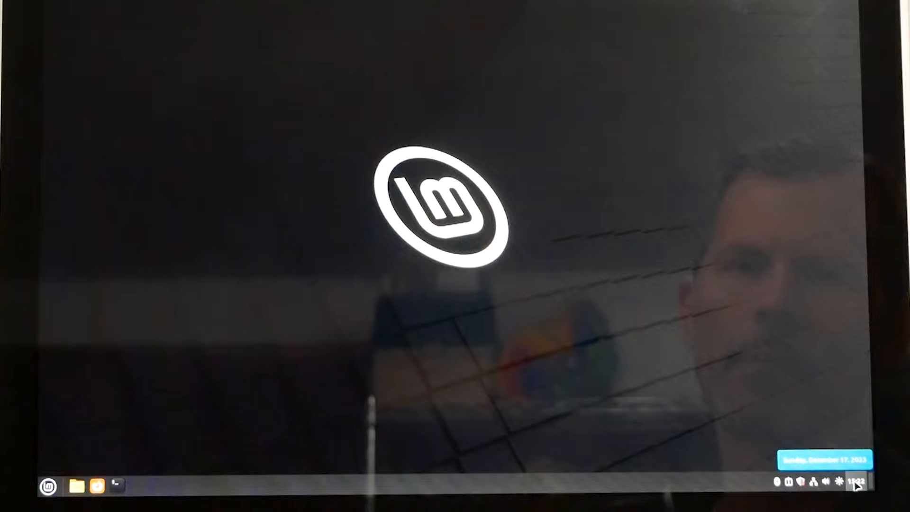
# Open the Mint menu and scroll through All Applications
pyautogui.click(47, 486)
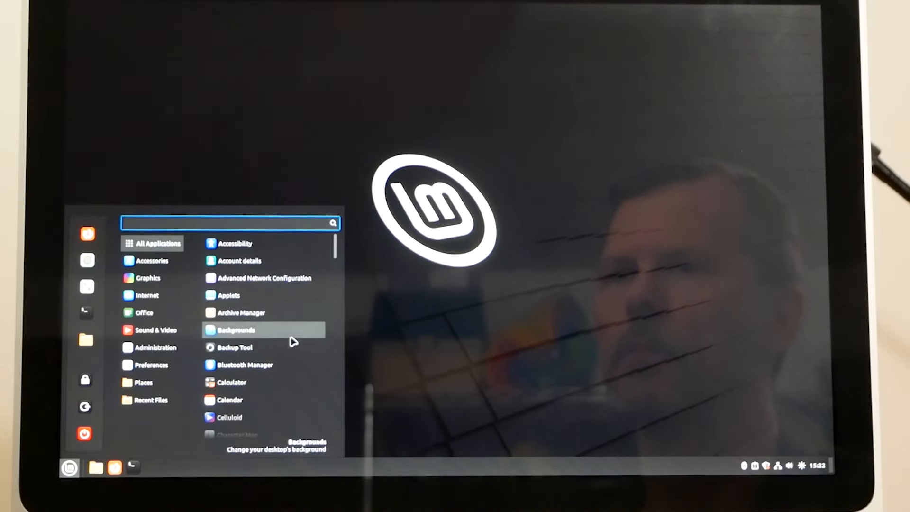
pyautogui.moveTo(264, 295)
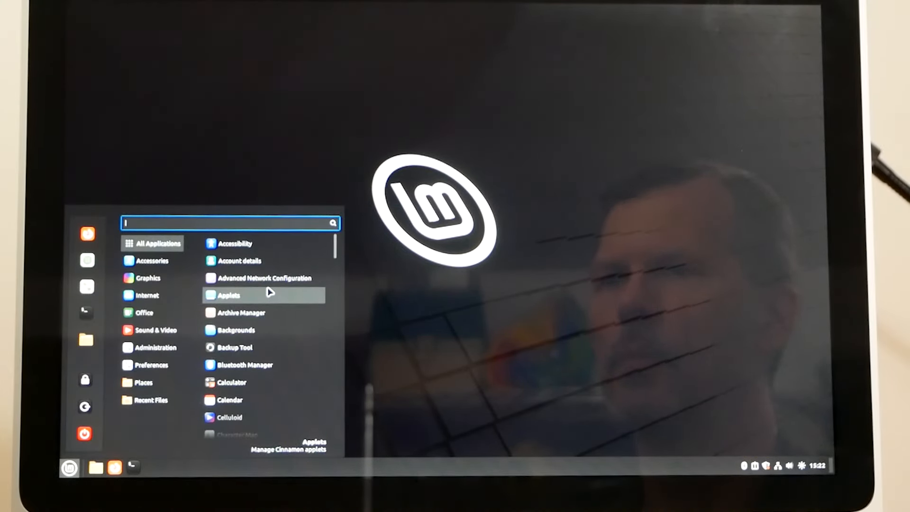
pyautogui.scroll(-3)
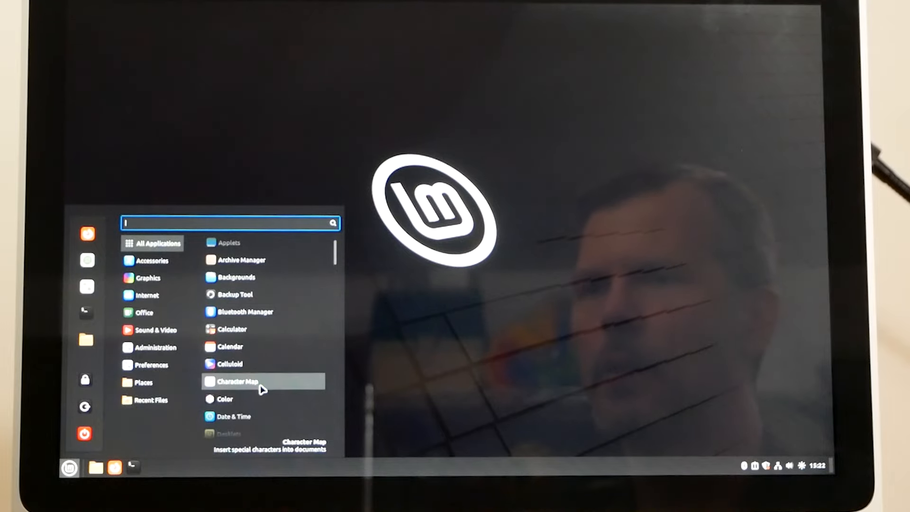
pyautogui.scroll(-3)
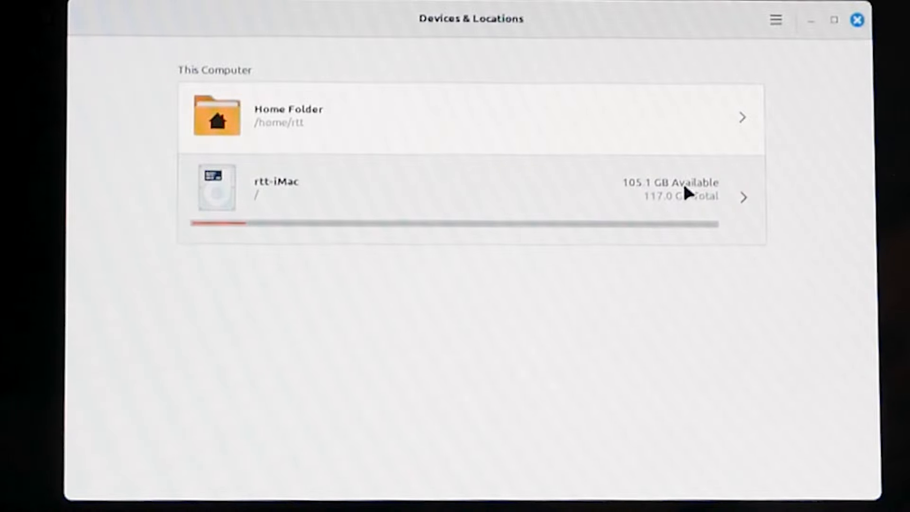
pyautogui.moveTo(633, 192)
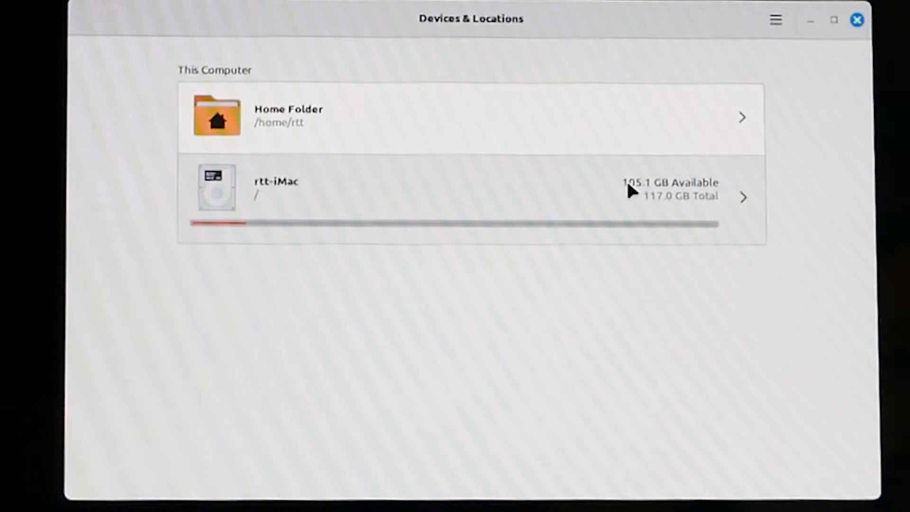
pyautogui.moveTo(635, 194)
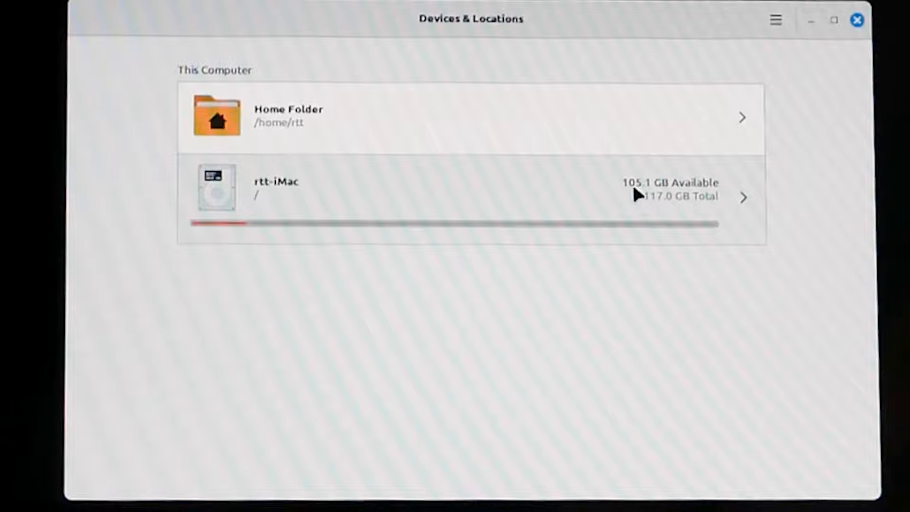
pyautogui.moveTo(572, 217)
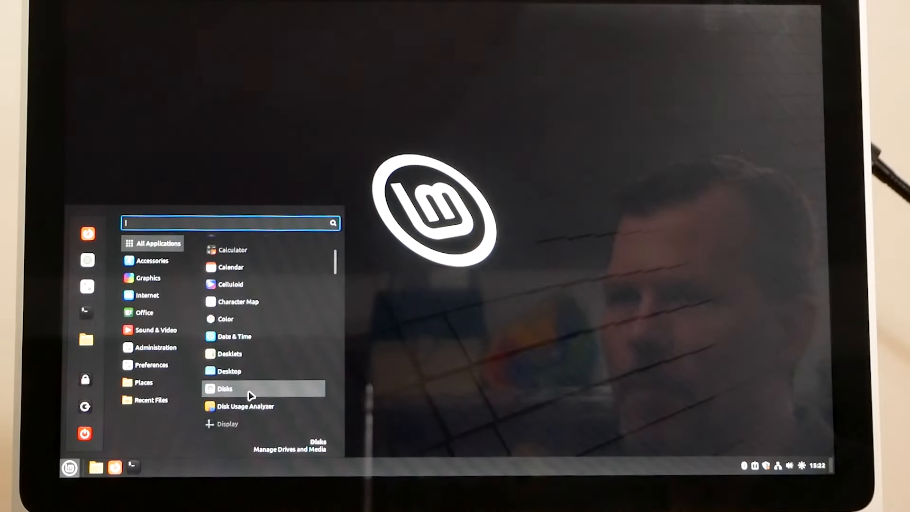
# Scroll the menu and browse the Accessories and other application categories
pyautogui.scroll(-3)
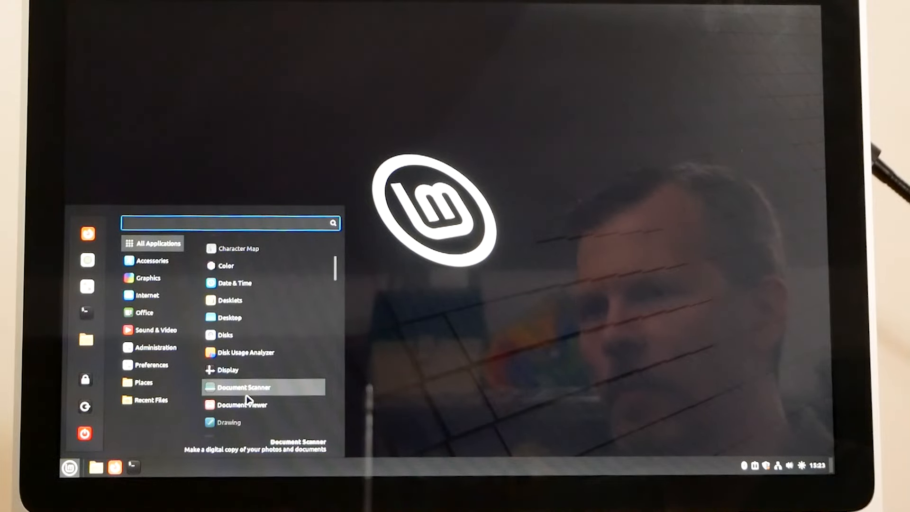
pyautogui.scroll(-3)
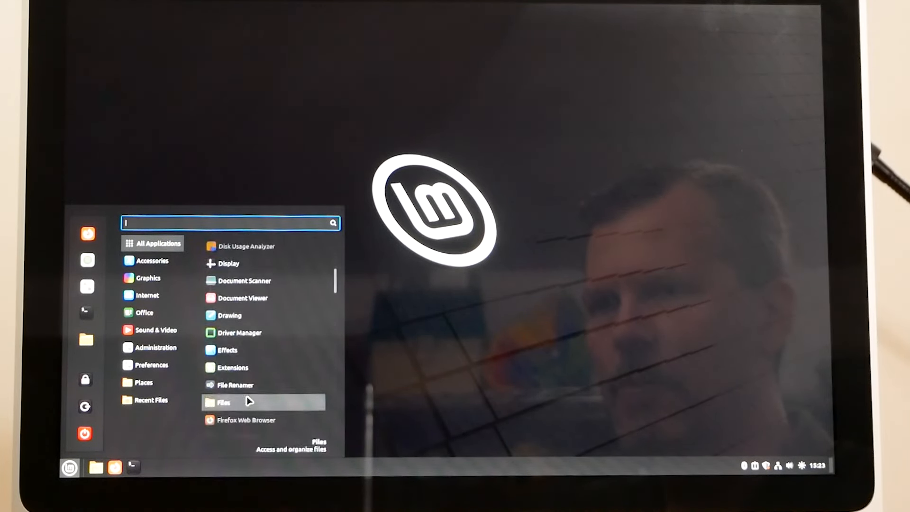
pyautogui.scroll(-3)
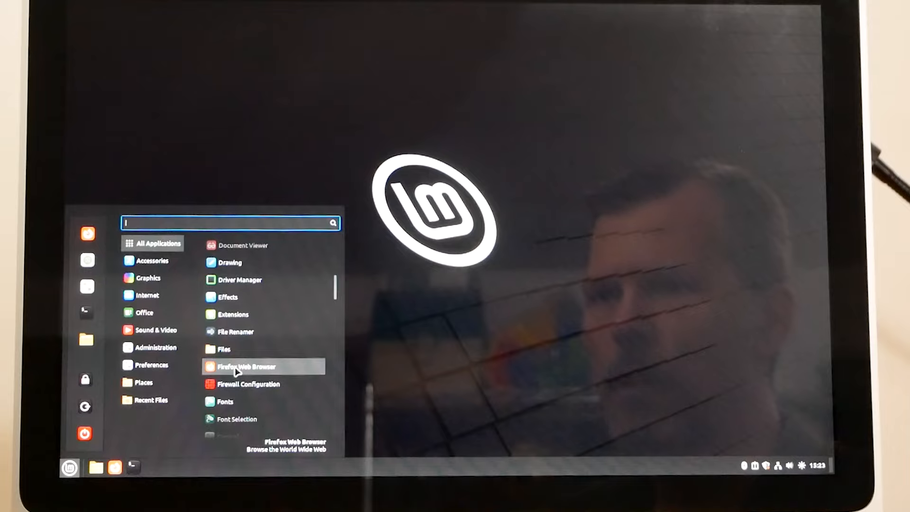
pyautogui.scroll(-3)
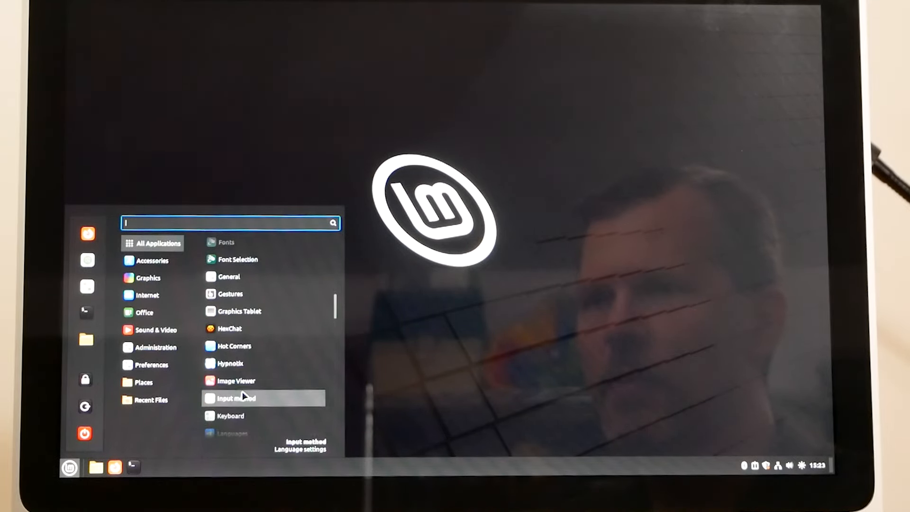
pyautogui.click(153, 260)
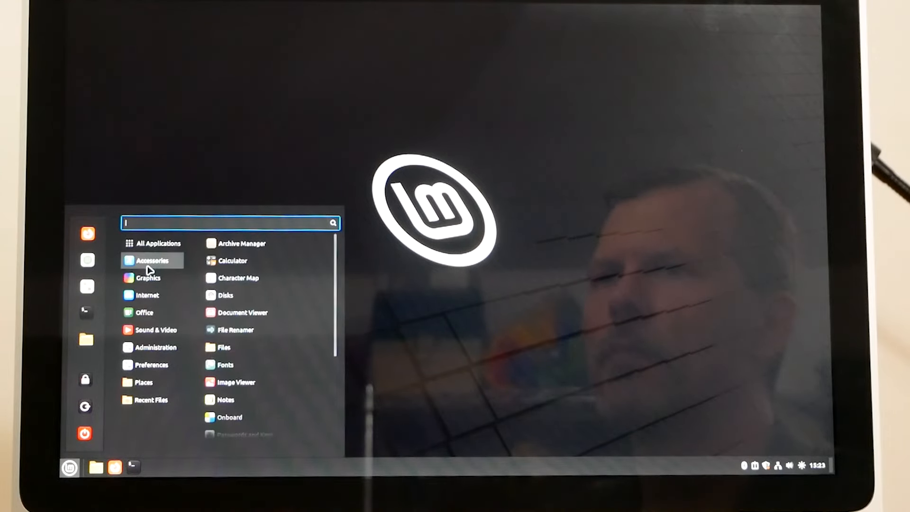
pyautogui.scroll(-3)
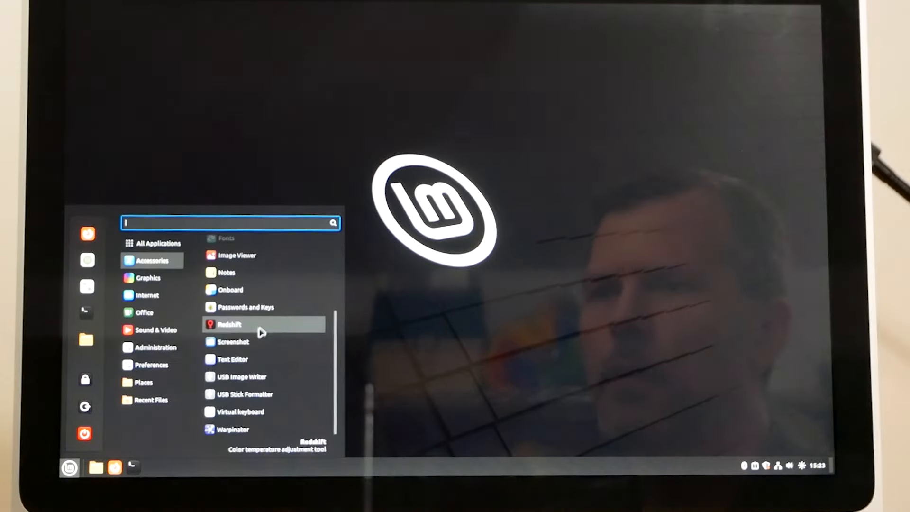
pyautogui.moveTo(254, 376)
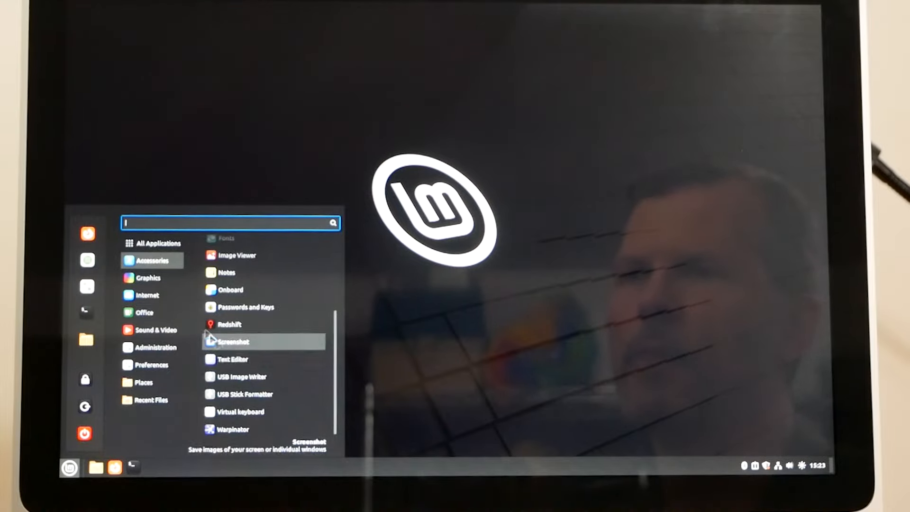
pyautogui.click(148, 277)
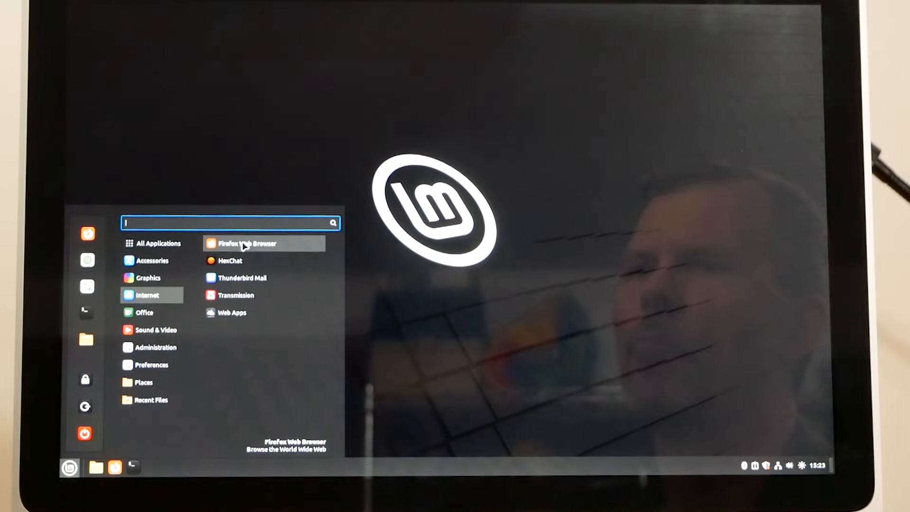
pyautogui.moveTo(264, 278)
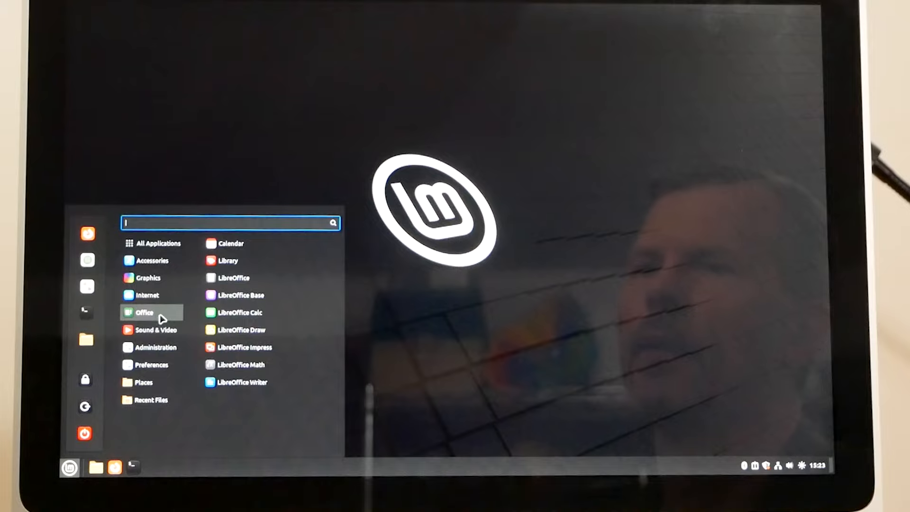
pyautogui.moveTo(251, 347)
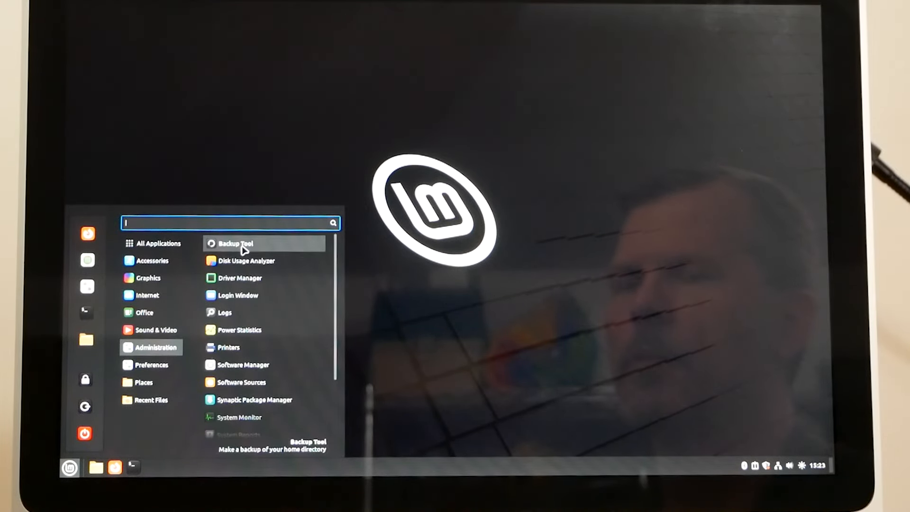
pyautogui.moveTo(250, 278)
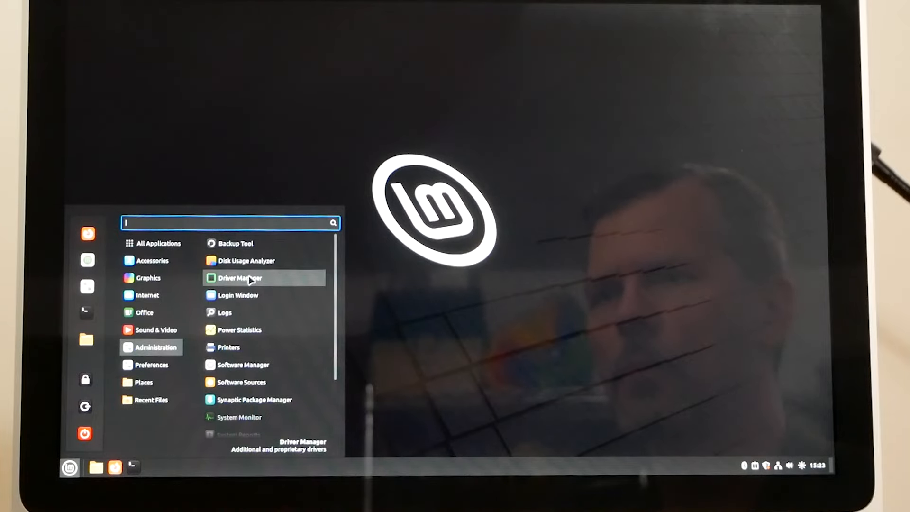
pyautogui.moveTo(264, 330)
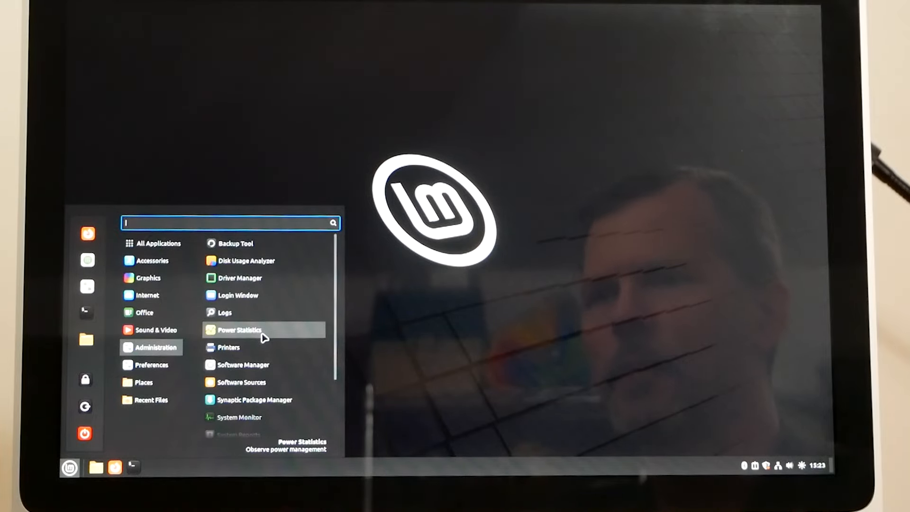
# Open Power Statistics, then launch System Monitor from the menu
pyautogui.click(240, 330)
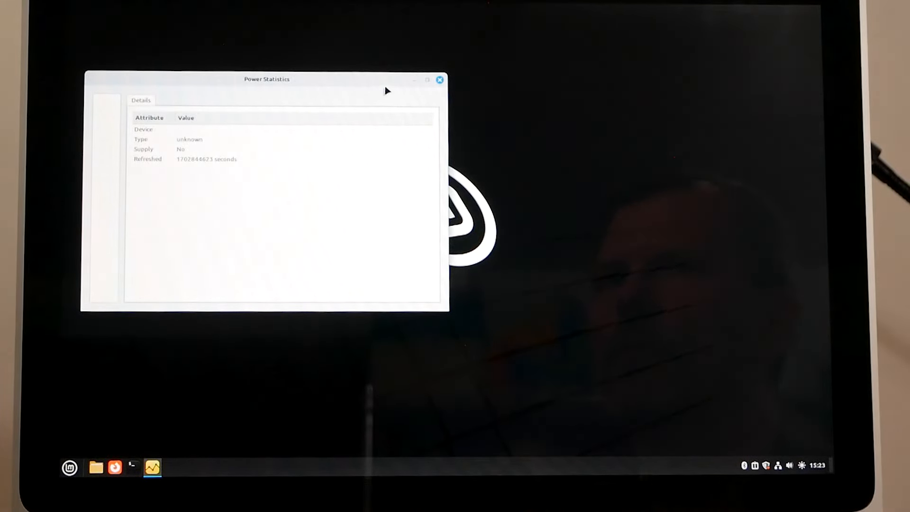
pyautogui.click(69, 468)
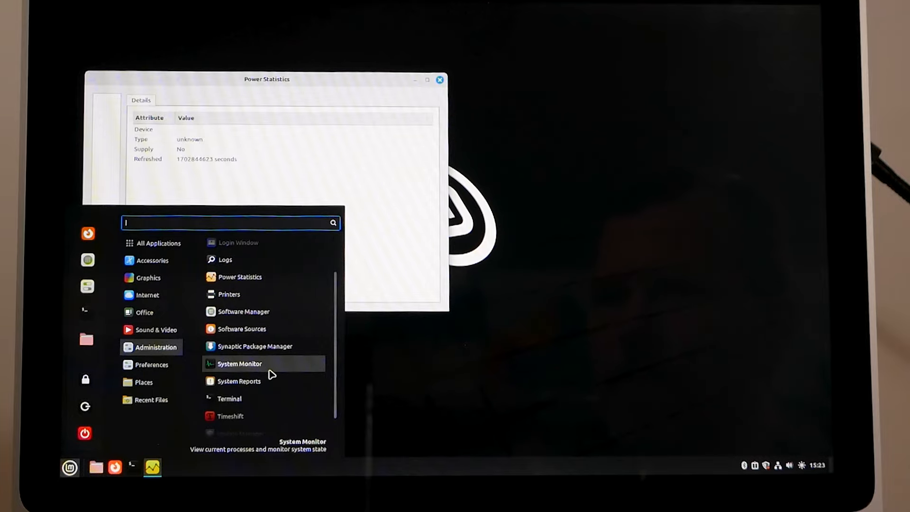
pyautogui.click(239, 364)
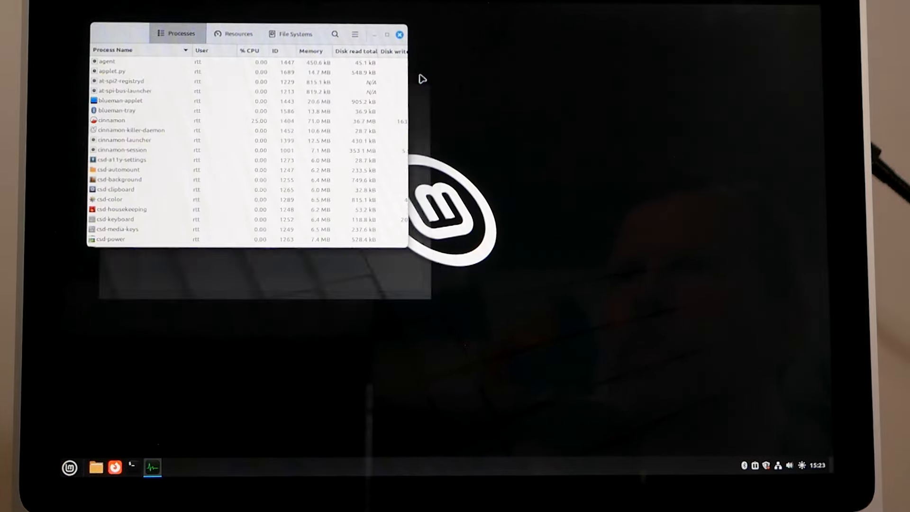
# View System Monitor's Resources and File Systems tabs, then launch Update Manager
pyautogui.click(233, 33)
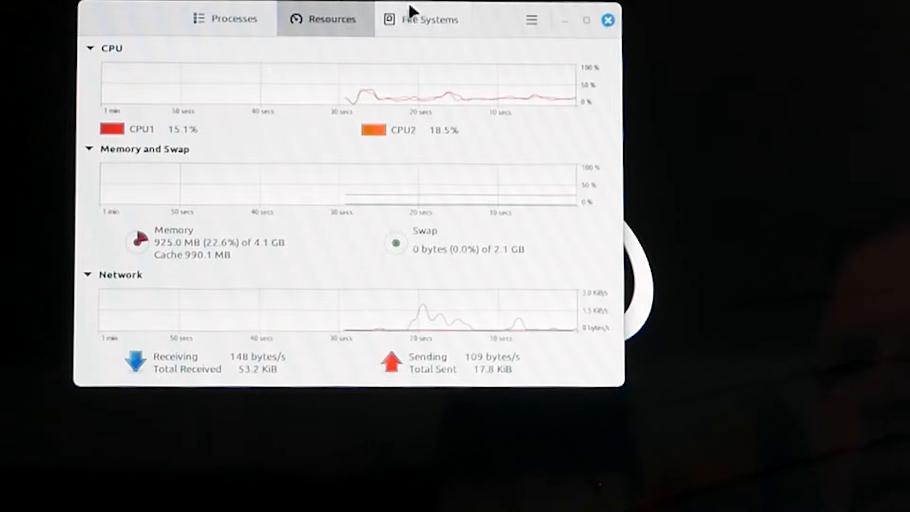
pyautogui.click(430, 19)
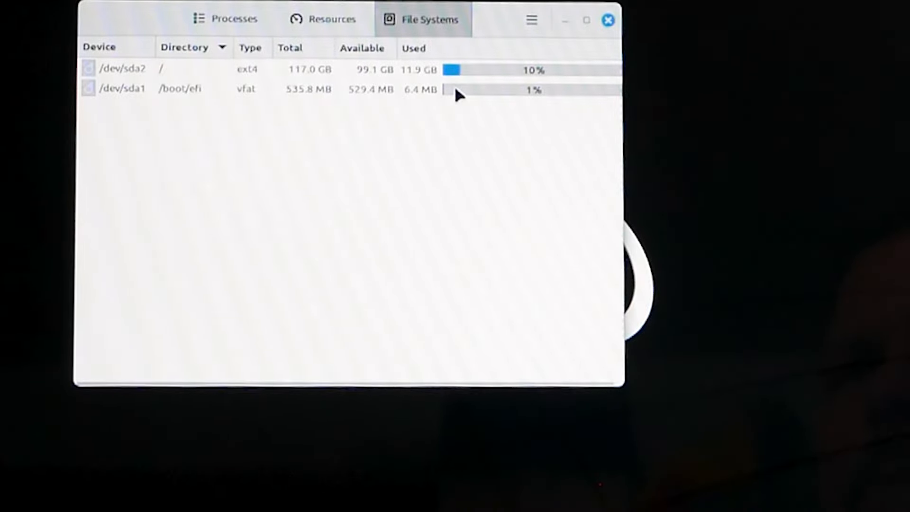
pyautogui.click(324, 19)
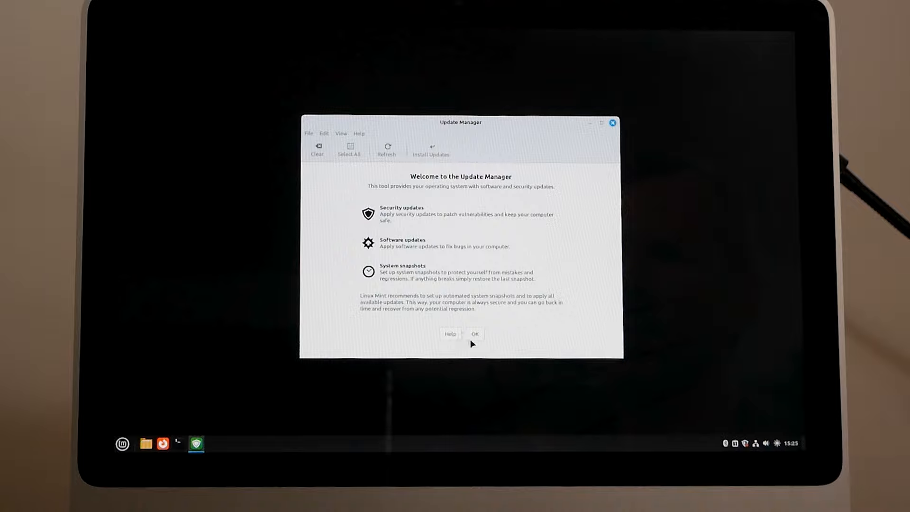
# Dismiss the Update Manager welcome screen and apply the newer Update Manager version
pyautogui.click(474, 334)
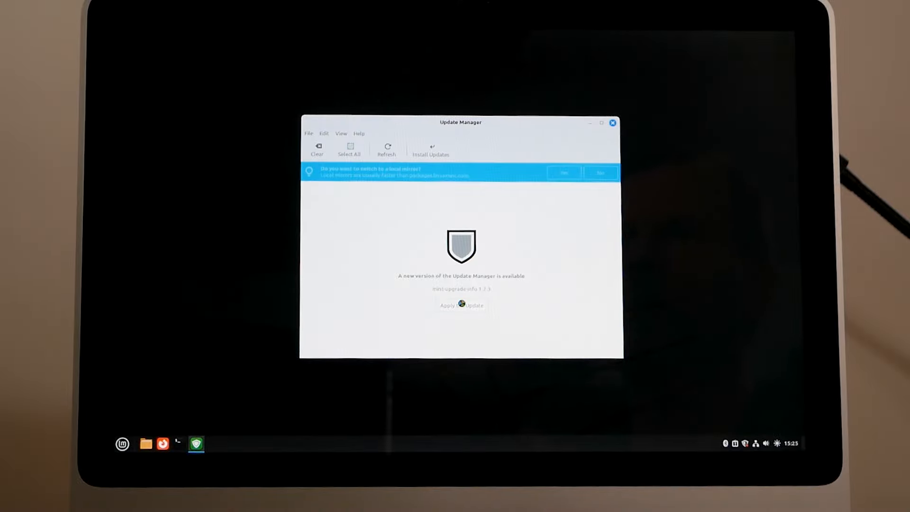
pyautogui.click(461, 305)
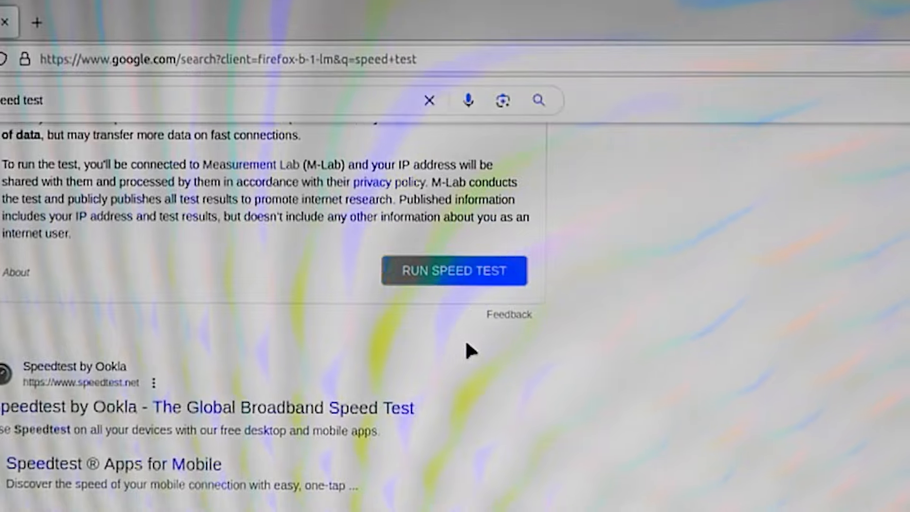
pyautogui.moveTo(296, 417)
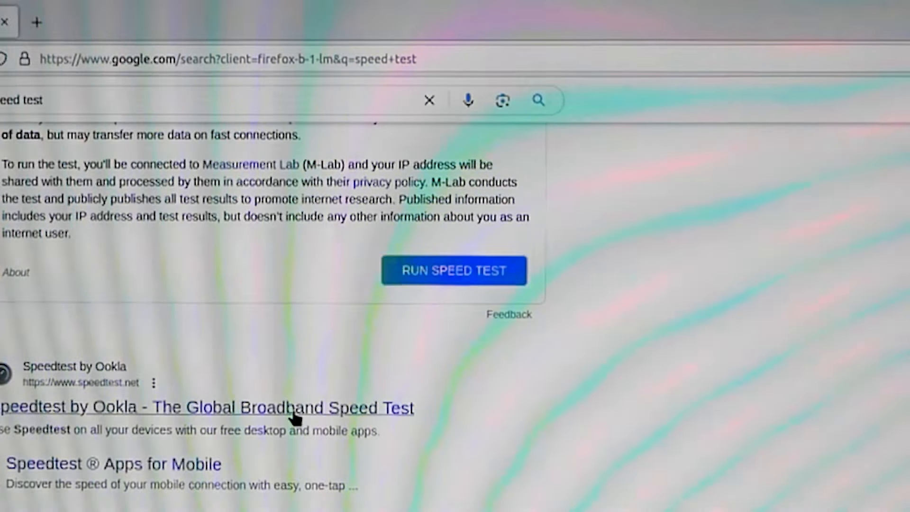
# Open the Speedtest by Ookla result and run the test with GO
pyautogui.click(207, 407)
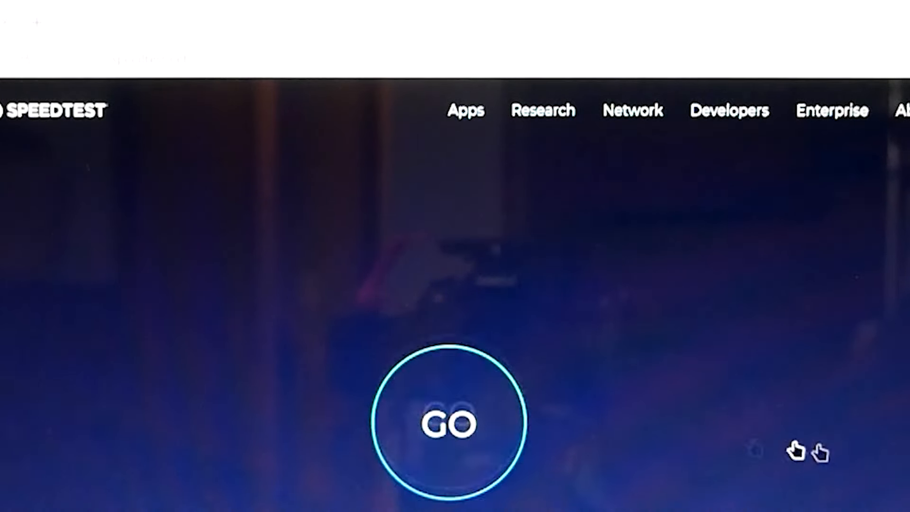
pyautogui.click(448, 423)
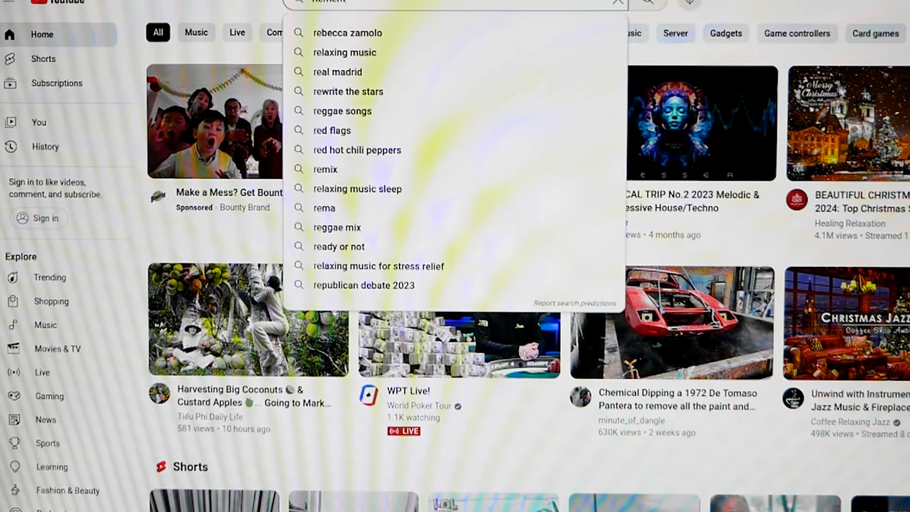
# Search YouTube for 'remember this tech' and open the RememberThisTech channel
pyautogui.write('remember this te')
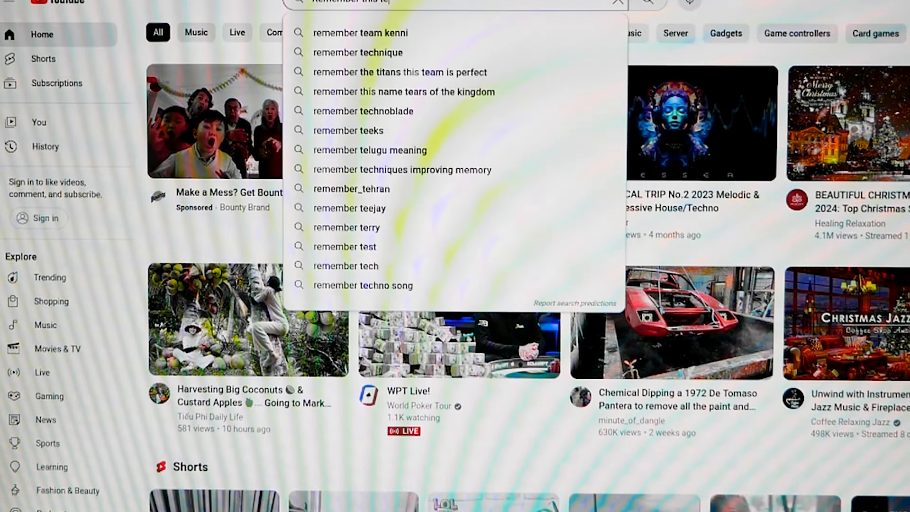
pyautogui.write('ch')
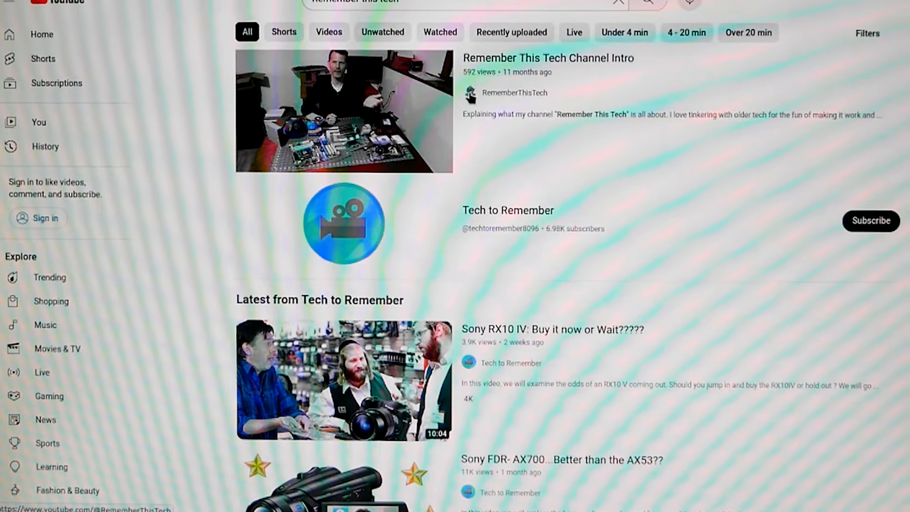
pyautogui.click(515, 93)
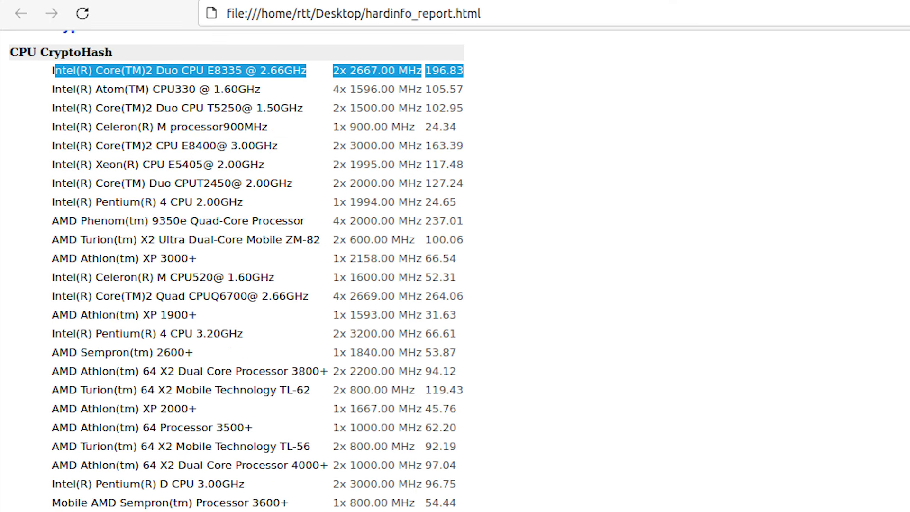
# Scroll hardinfo_report.html to the CPU CryptoHash benchmark section
pyautogui.scroll(-3)
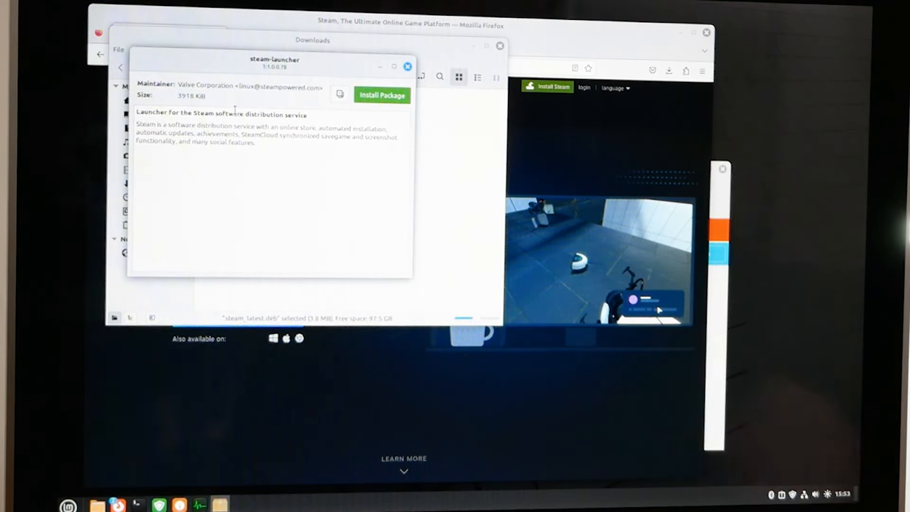
# Install the steam-launcher package through GDebi, authenticating with the user password
pyautogui.click(382, 95)
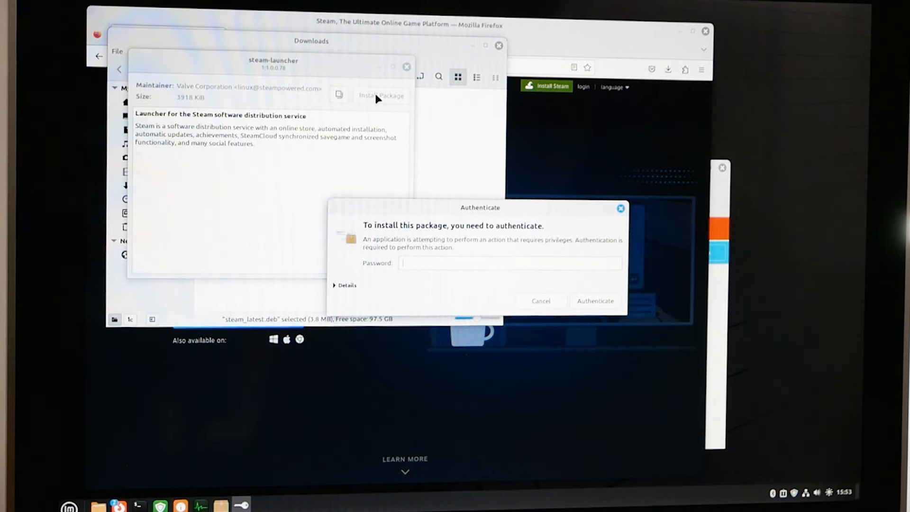
pyautogui.write('password')
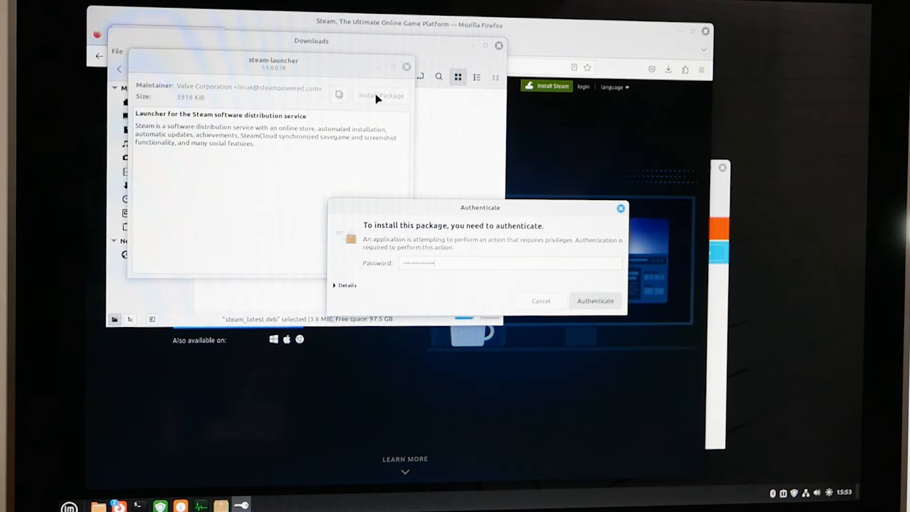
pyautogui.click(540, 301)
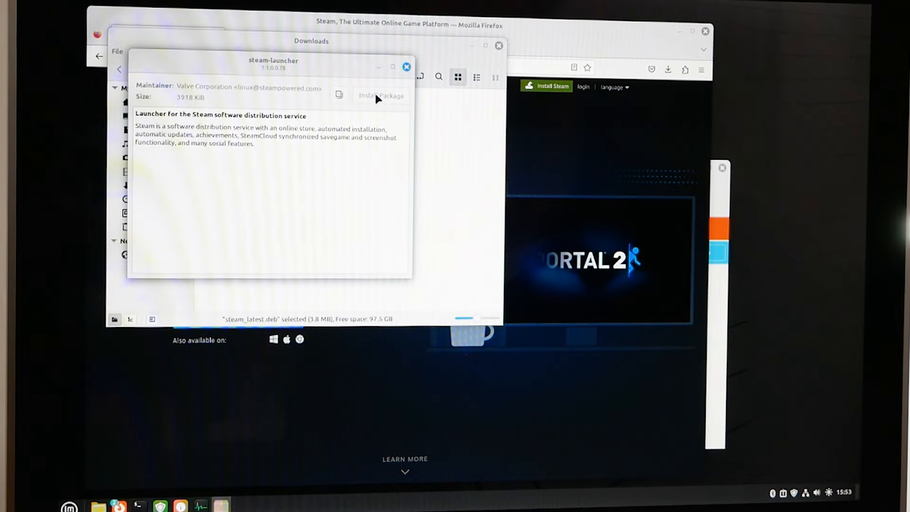
pyautogui.click(381, 96)
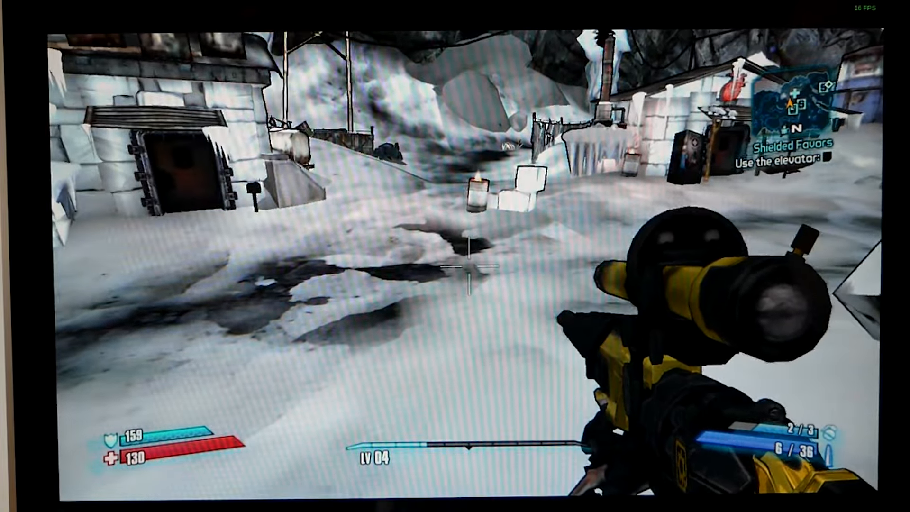
# Pause Borderlands 2 and confirm Window Mode is fullscreen in the Video options
pyautogui.press('Escape')
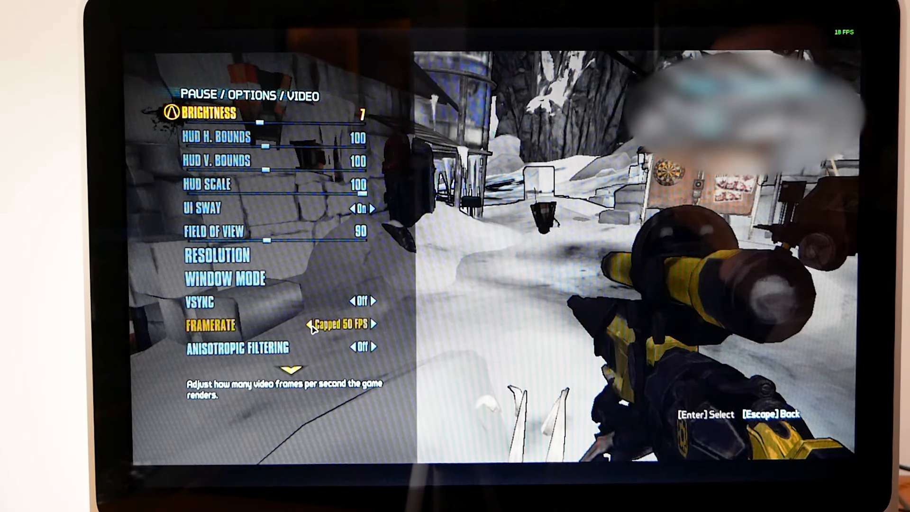
pyautogui.click(311, 324)
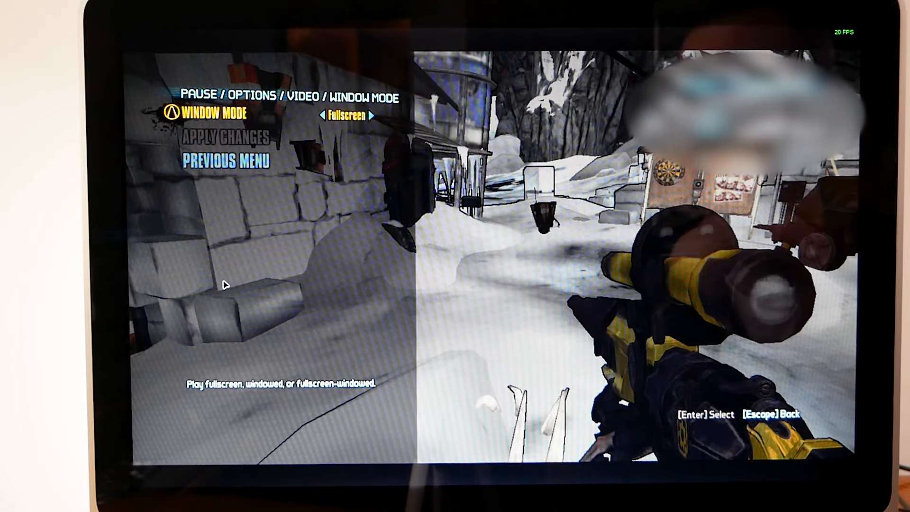
pyautogui.press('Escape')
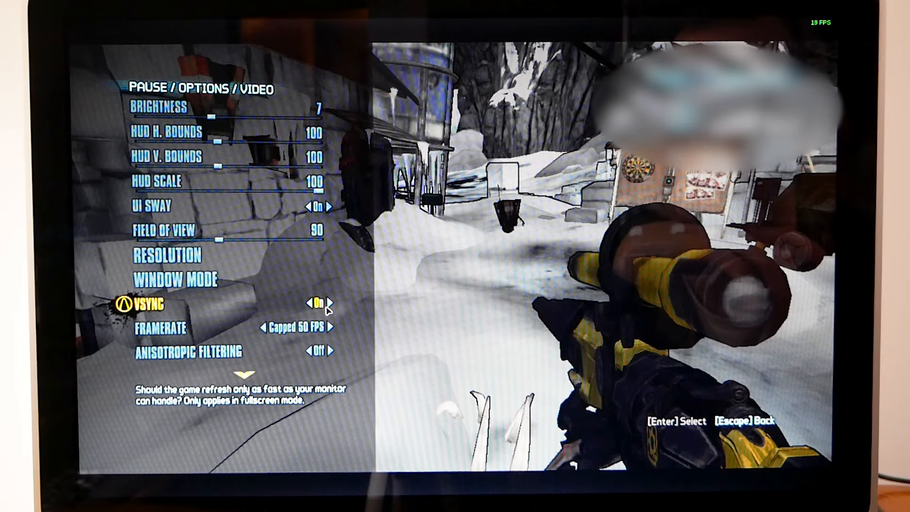
# Turn VSync on, review the low-detail video settings, and resume gameplay
pyautogui.press('down')
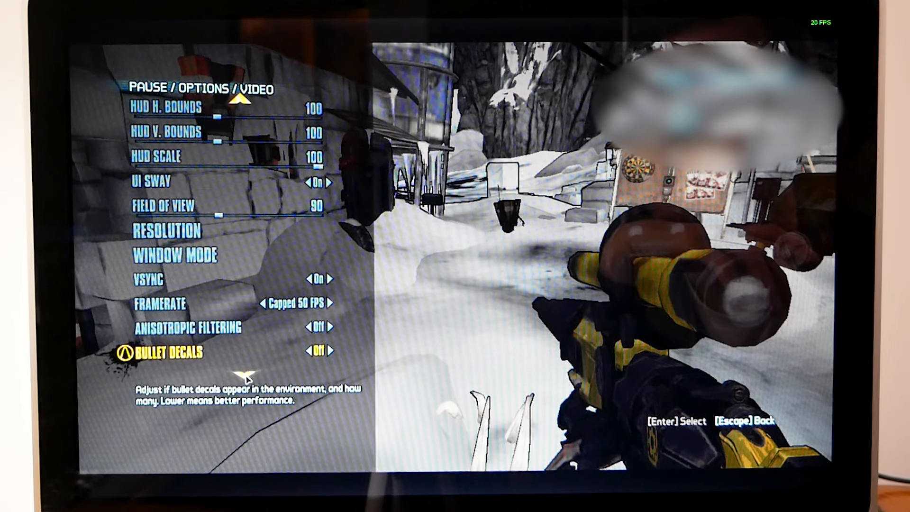
pyautogui.scroll(-3)
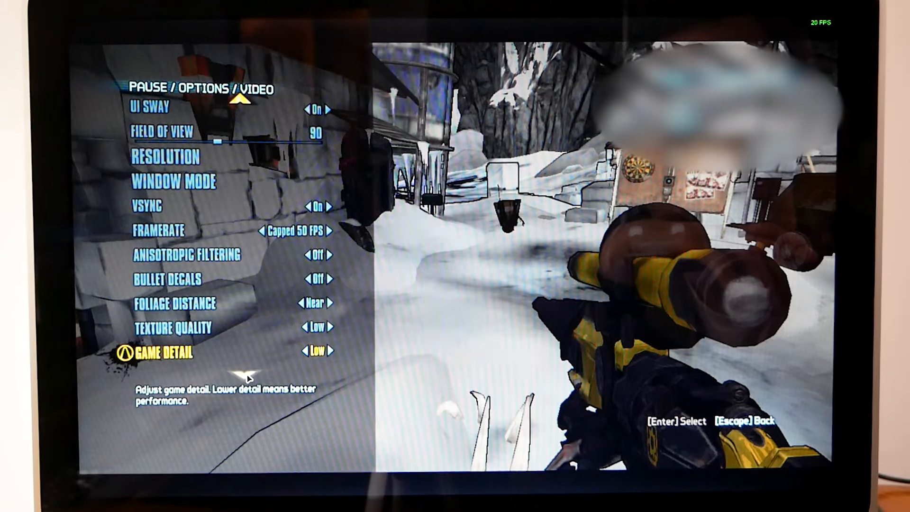
pyautogui.scroll(-3)
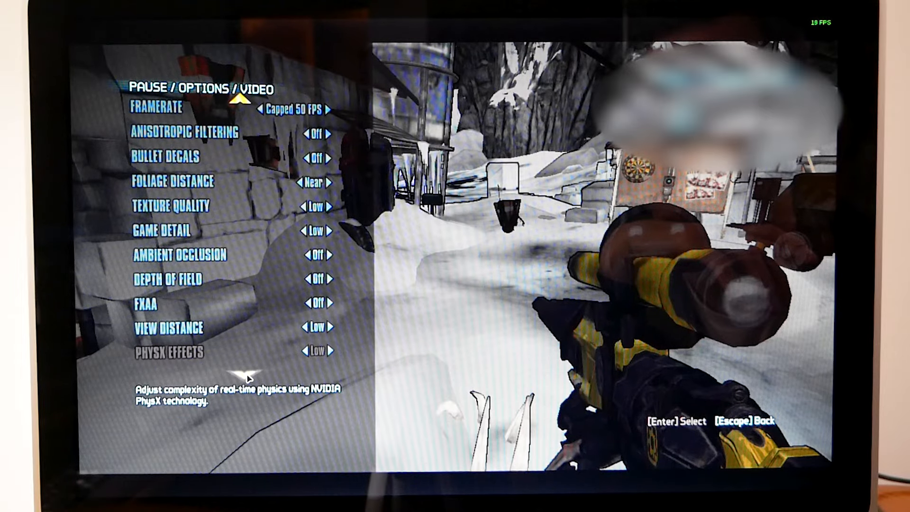
pyautogui.scroll(3)
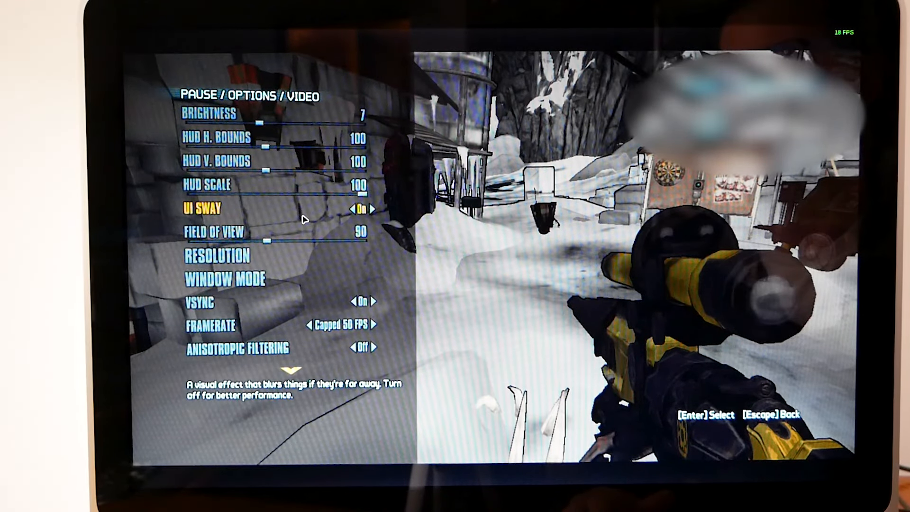
pyautogui.press('Escape')
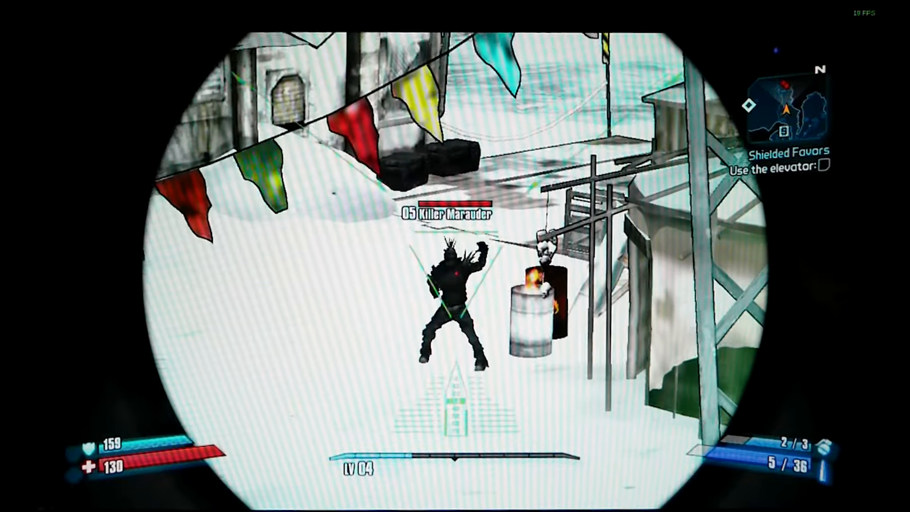
# Fire the sniper rifle at the Killer Marauder in the snowy camp
pyautogui.click(455, 256)
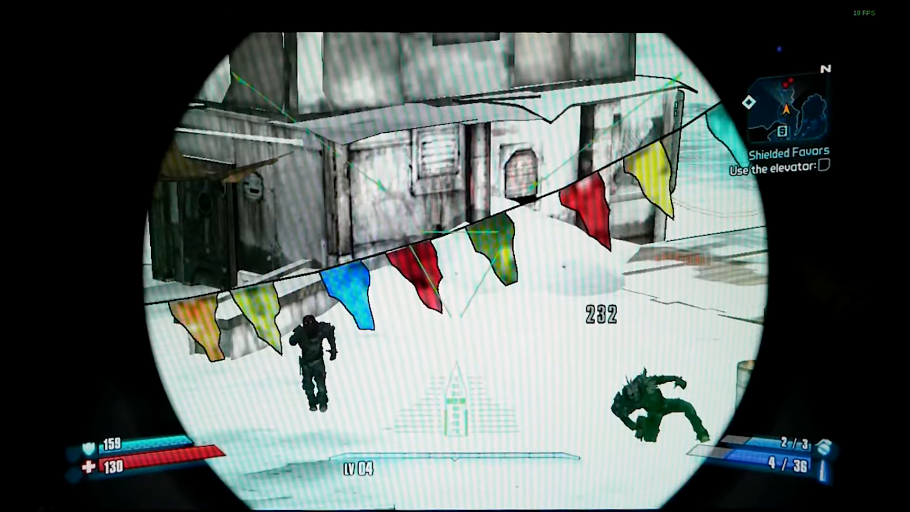